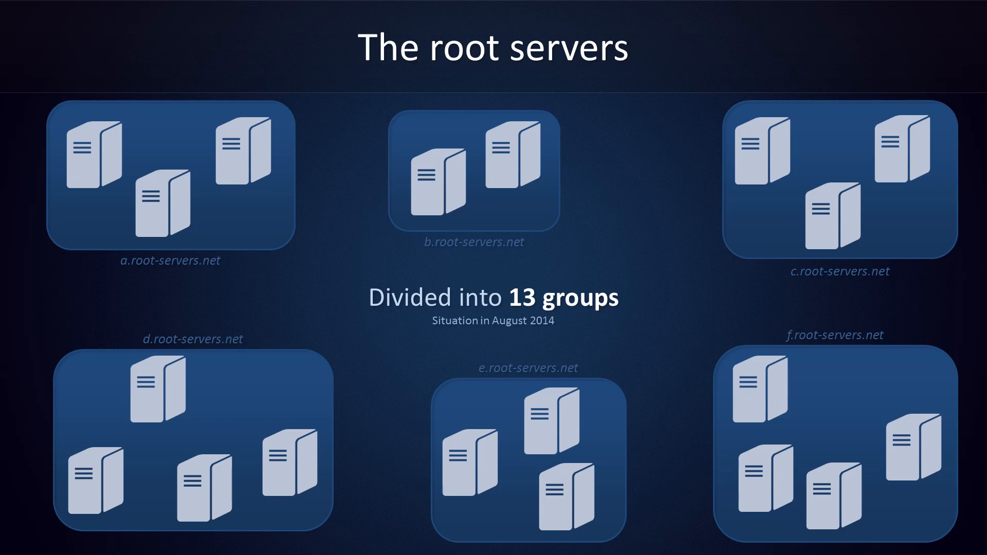
- Advance from 'The root servers' slide to 'The TLD layer' slide showing 199.43.132.53
{"action": "key", "text": "Right"}
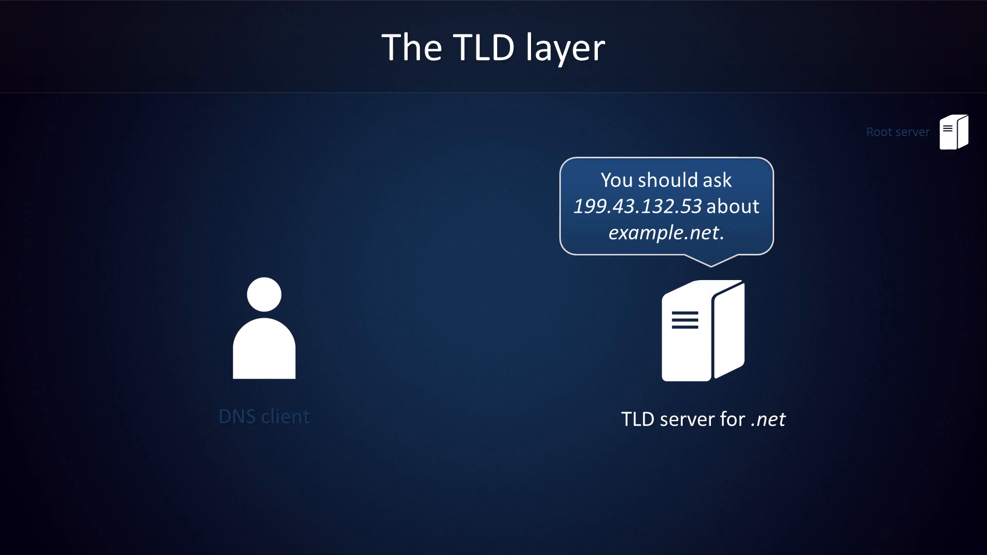
- Advance to 'Contacting a root server', listing the .net gtld name servers and IPs
{"action": "key", "text": "Right"}
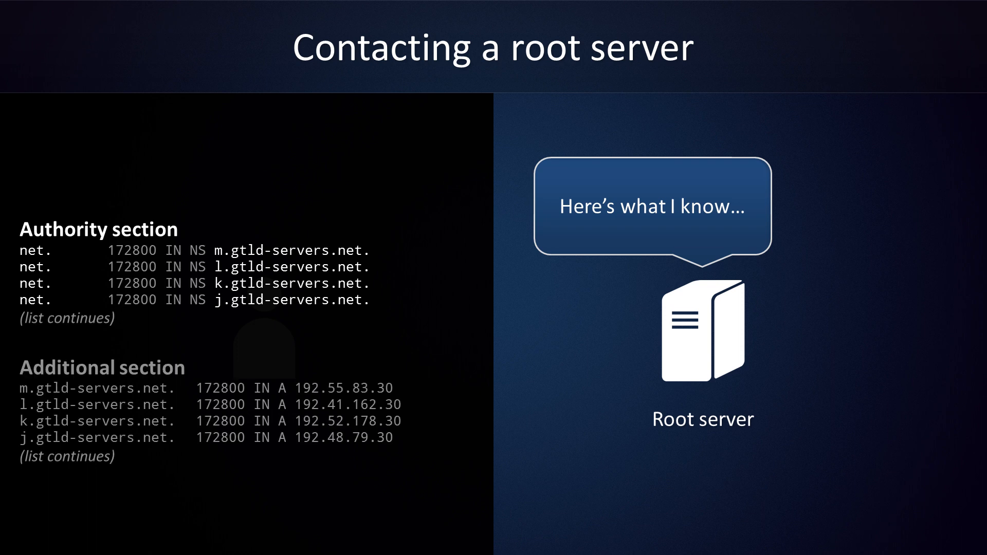
{"action": "key", "text": "Right"}
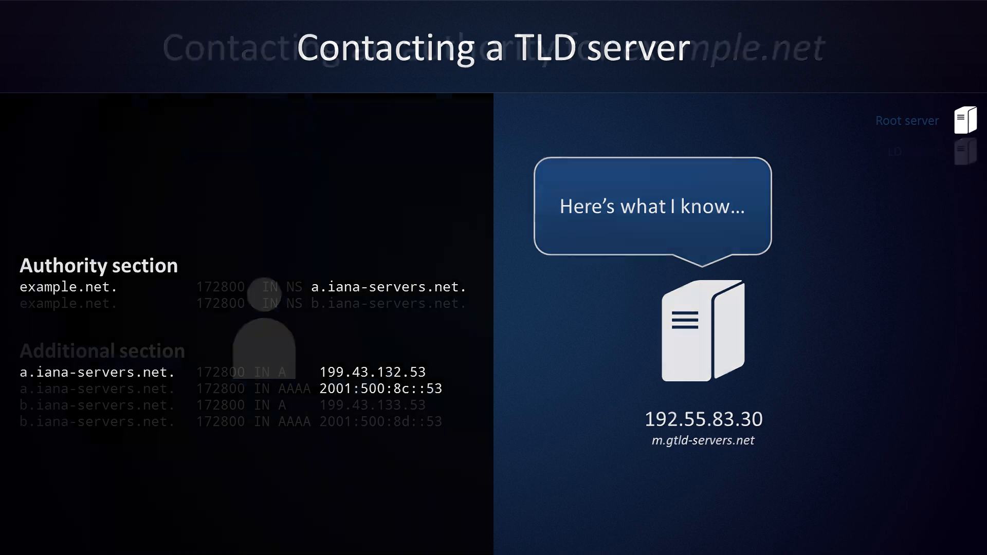
- Advance to the slide with the TLD server's authority and additional records for example.net
{"action": "key", "text": "Right"}
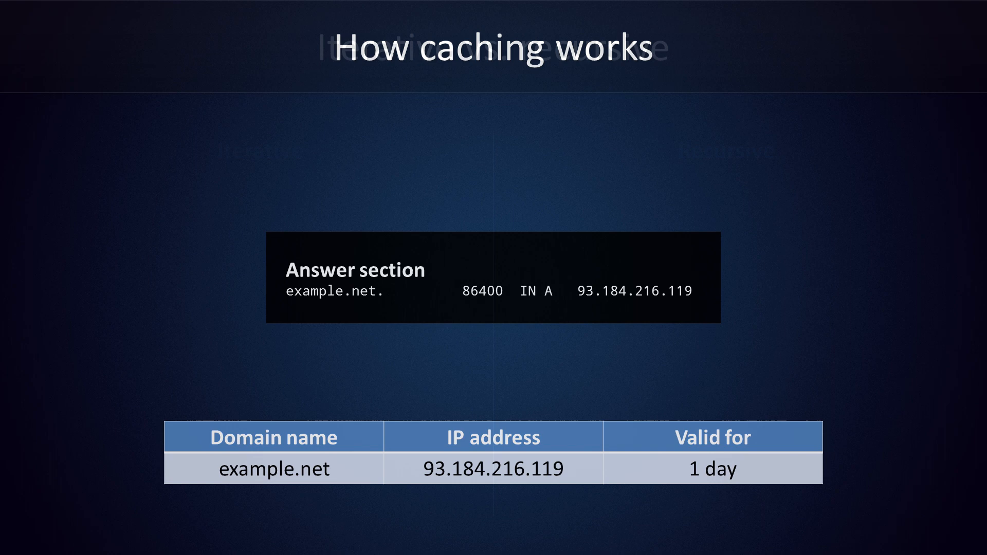
- Advance past 'How caching works' to the 'Reality: mix of iterative and recursive' slide
{"action": "key", "text": "Right"}
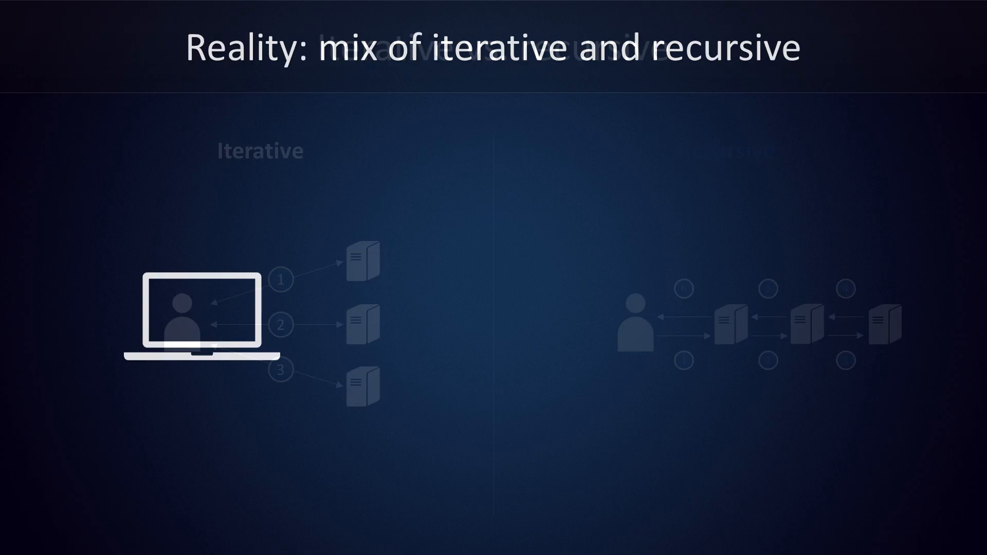